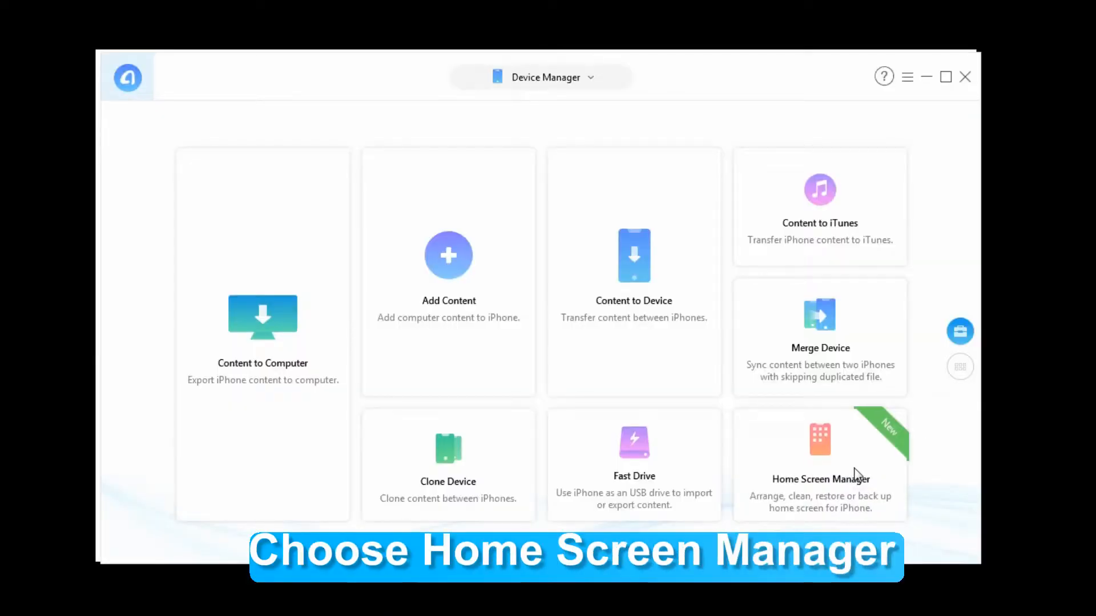
- Open the Home Screen Manager tile from the Device Manager start screen
click(819, 465)
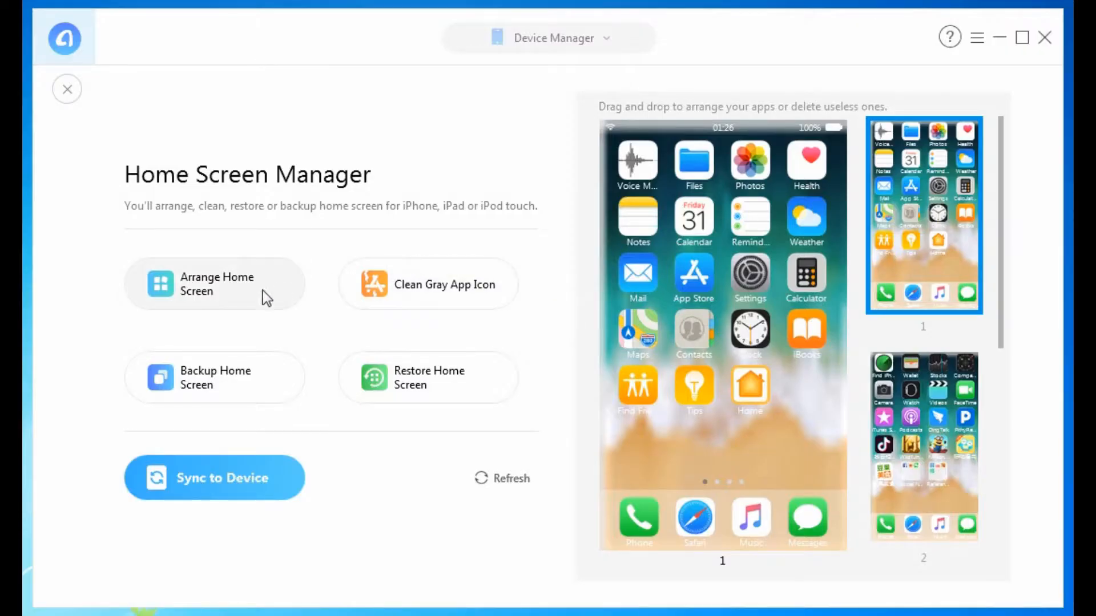
- Open Arrange Home Screen and choose Intelligent Classification to sort apps by category
click(215, 284)
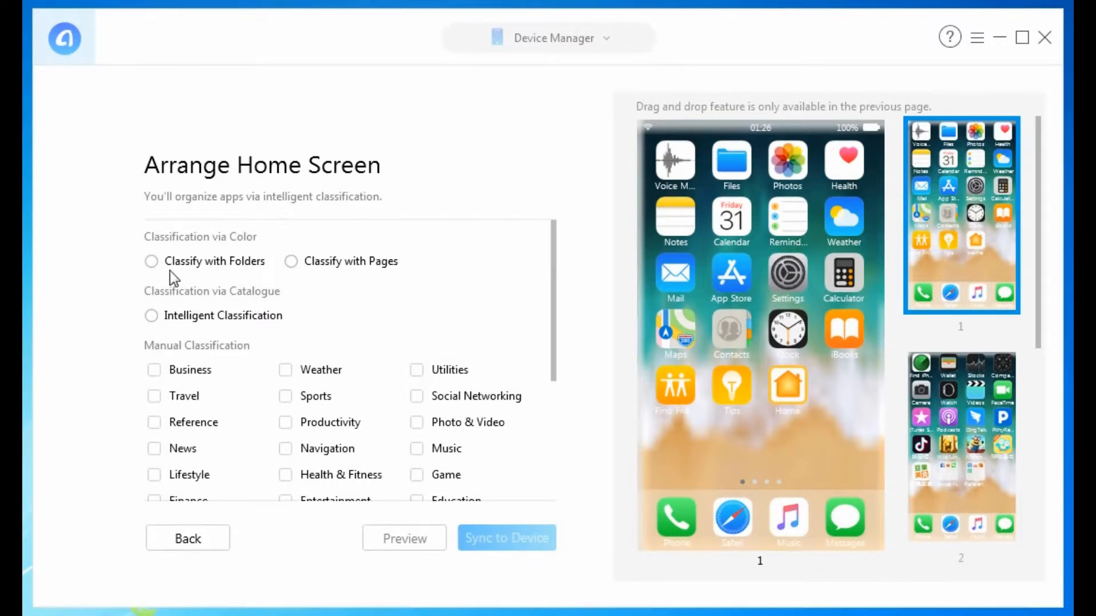
click(150, 315)
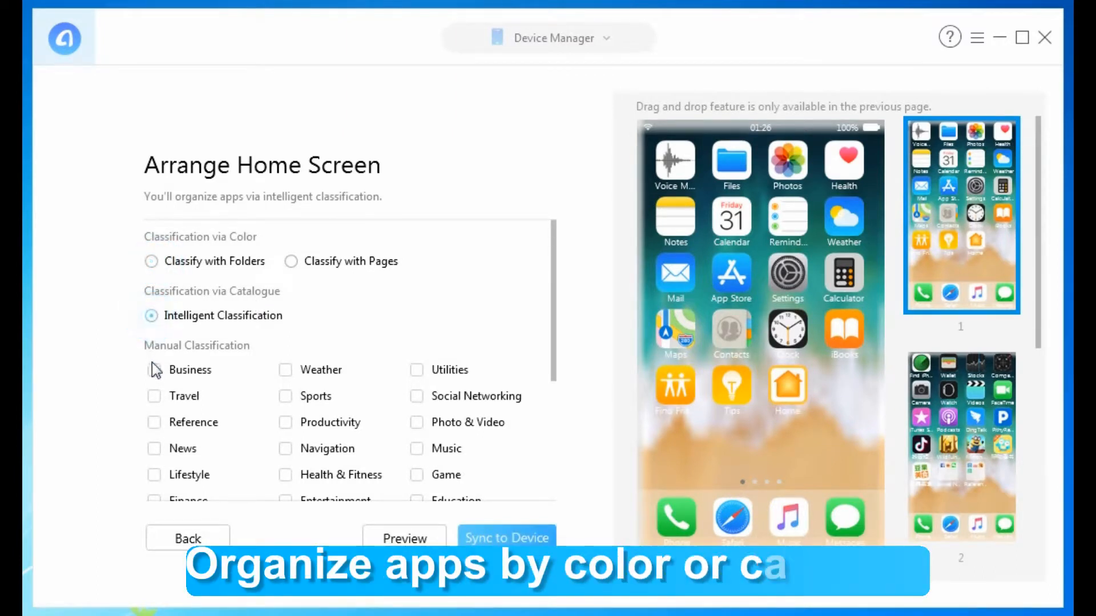
click(153, 369)
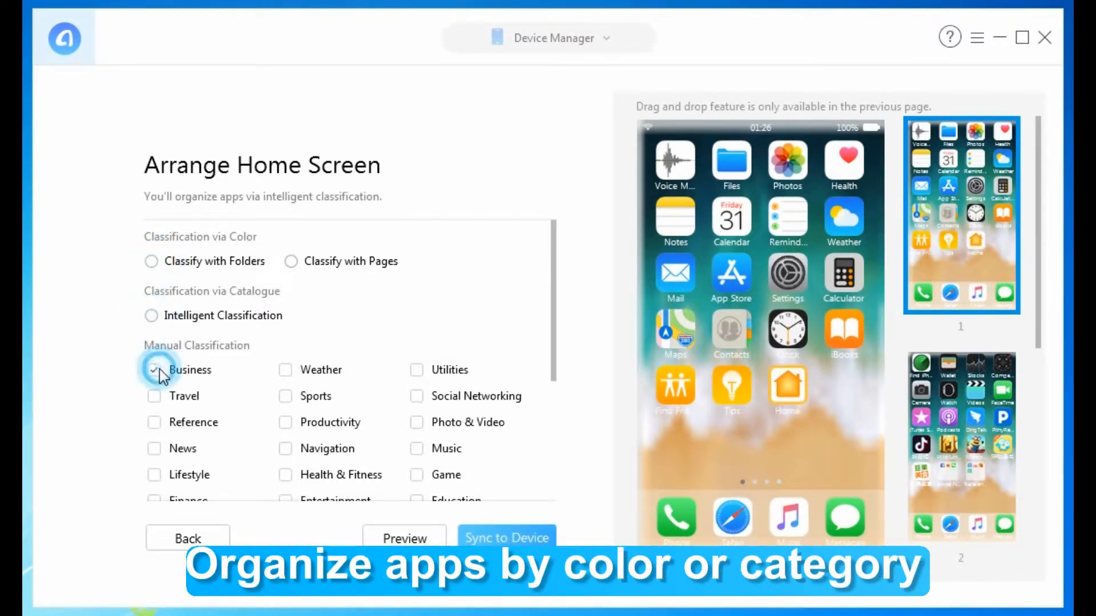
click(150, 315)
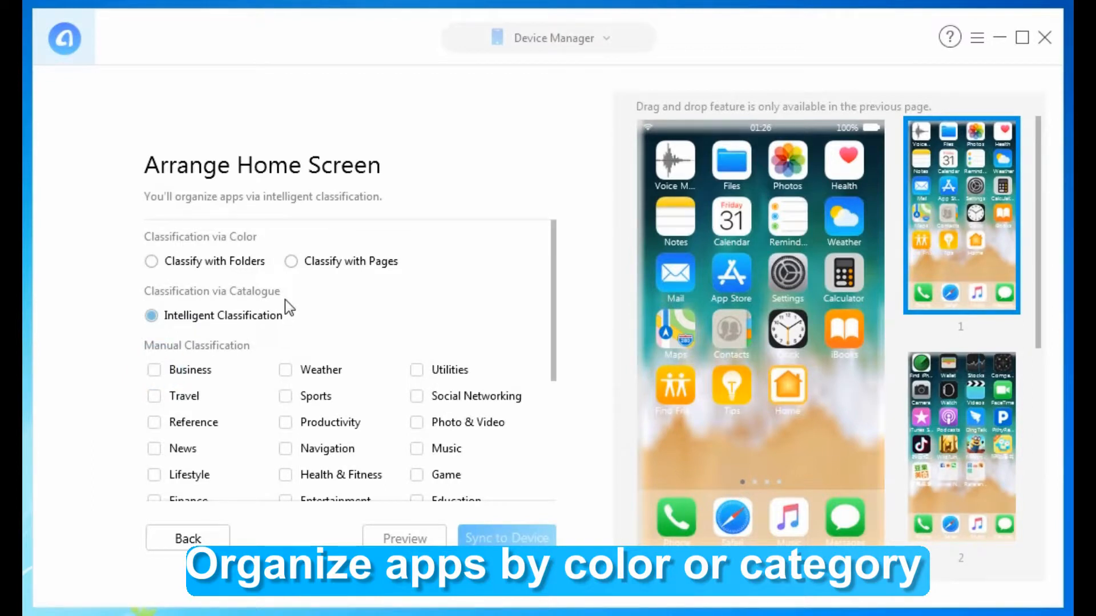
- Choose Classify with Pages under Classification via Color and review the preview
click(290, 261)
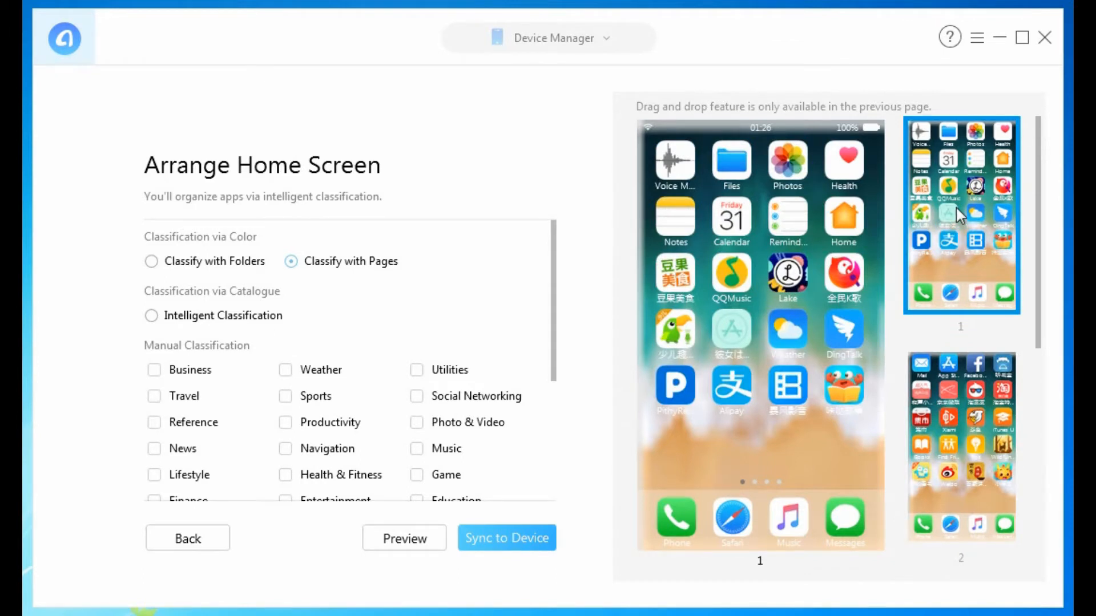
click(152, 260)
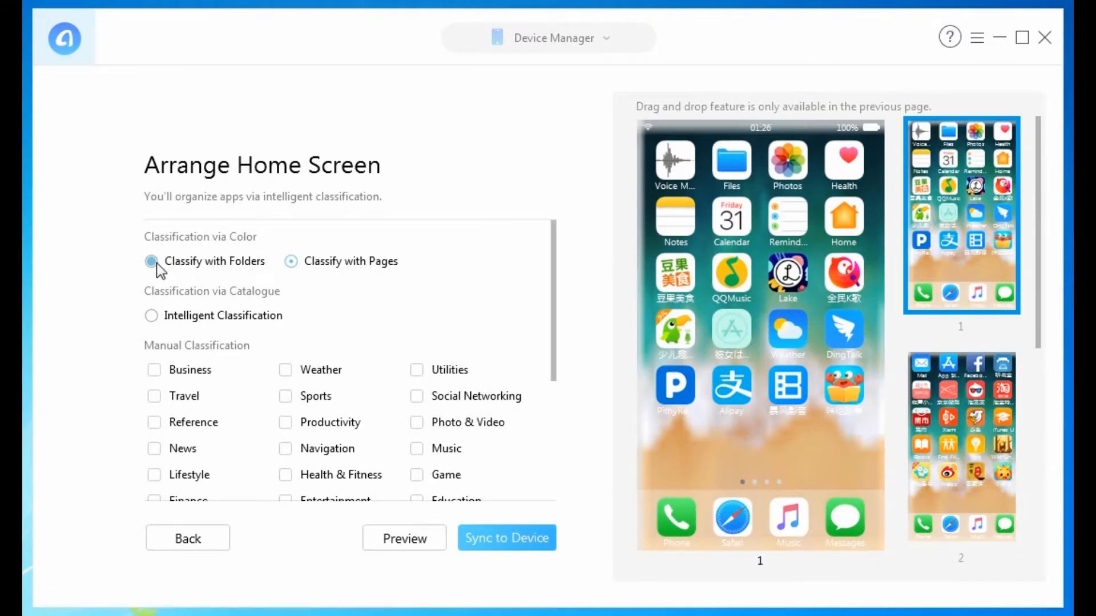
- Choose Classify with Folders, preview it, and inspect then close the White folder
click(150, 260)
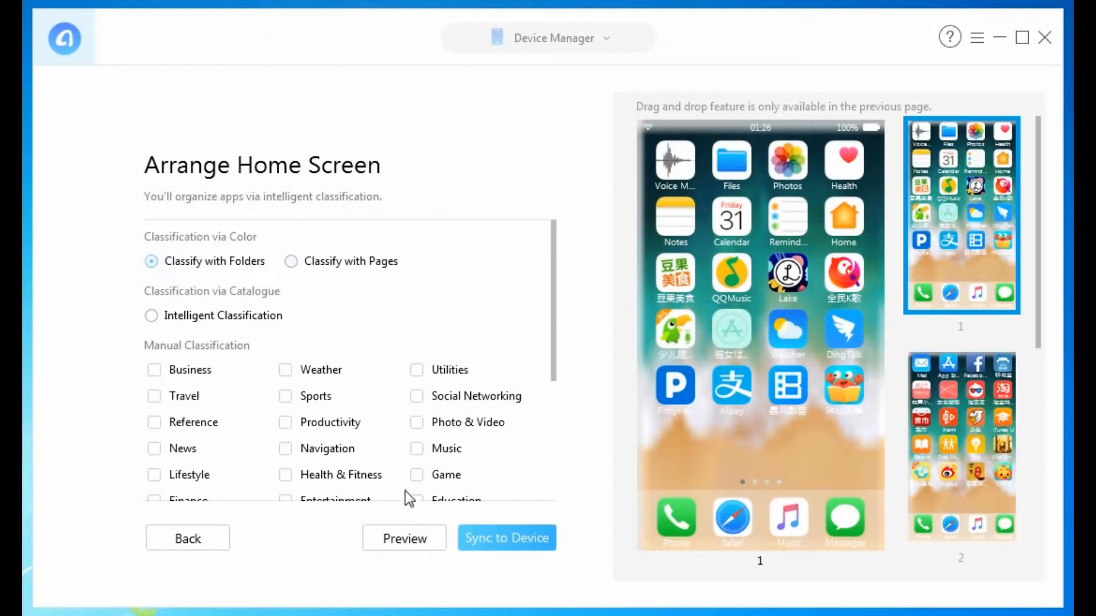
click(404, 538)
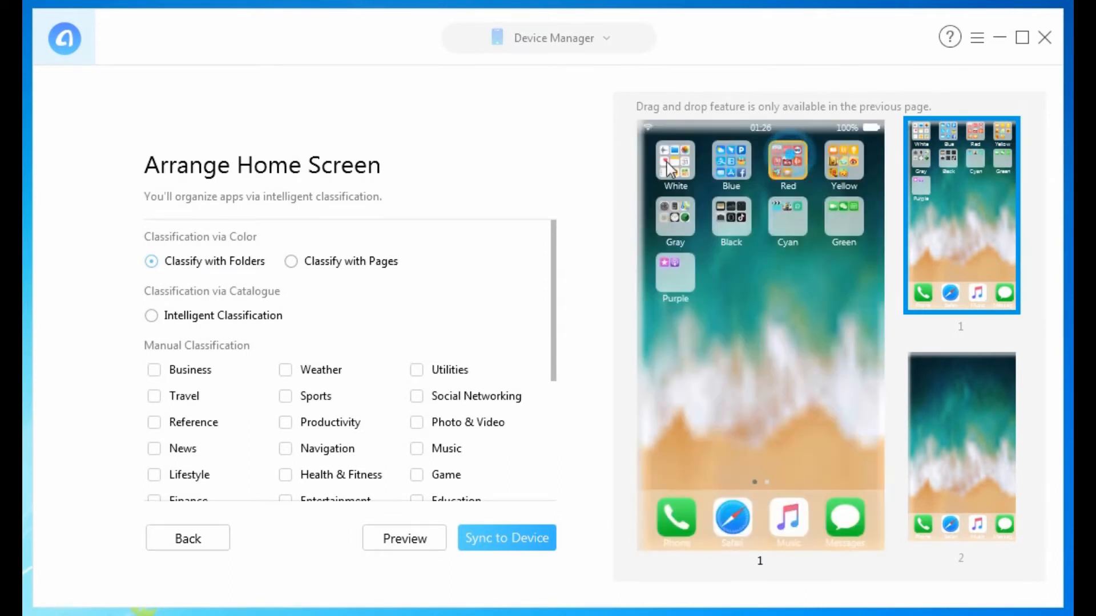
click(673, 162)
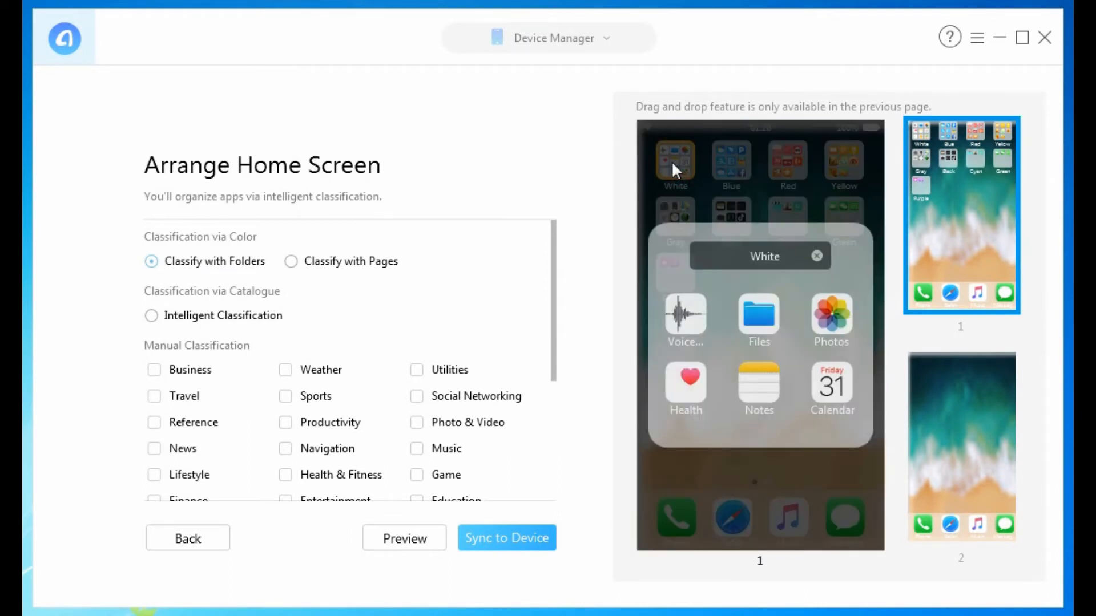
click(816, 256)
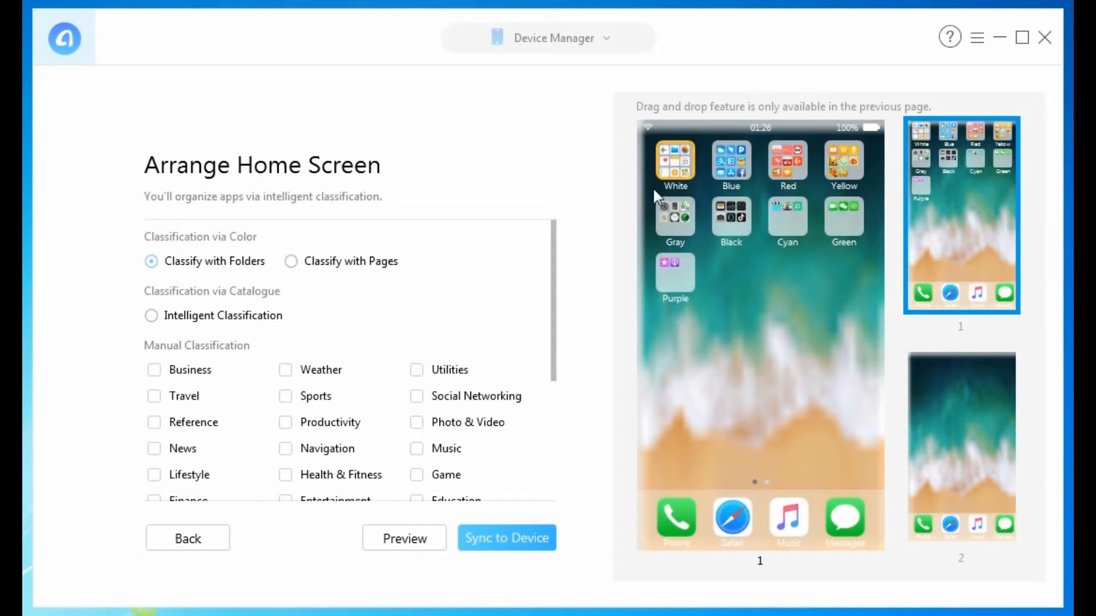
click(507, 538)
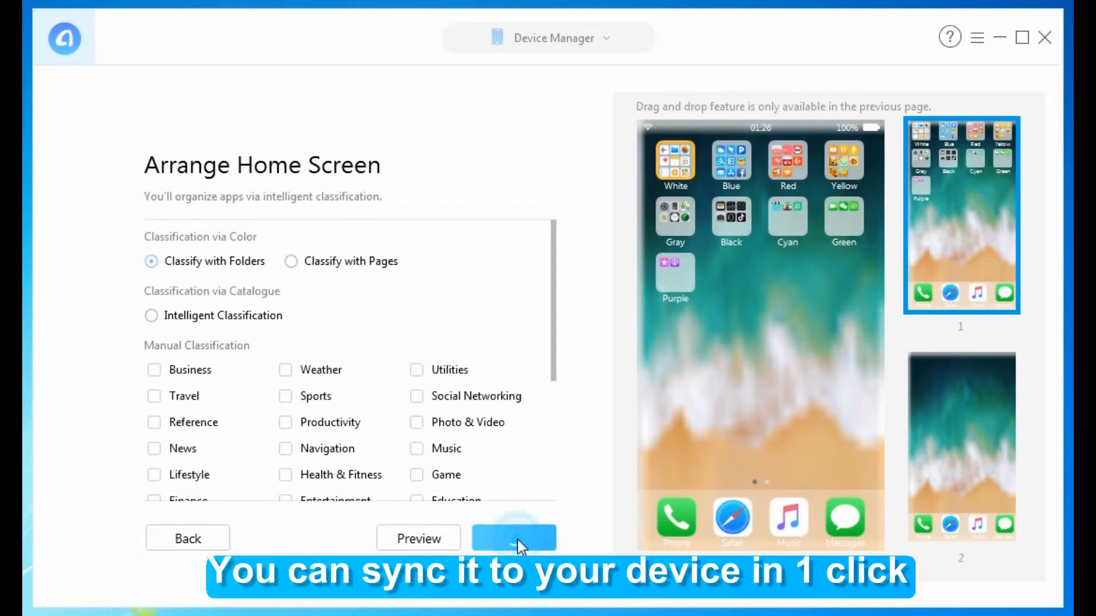
- Sync the colour-folder layout to the iPhone and wait for completion
click(514, 538)
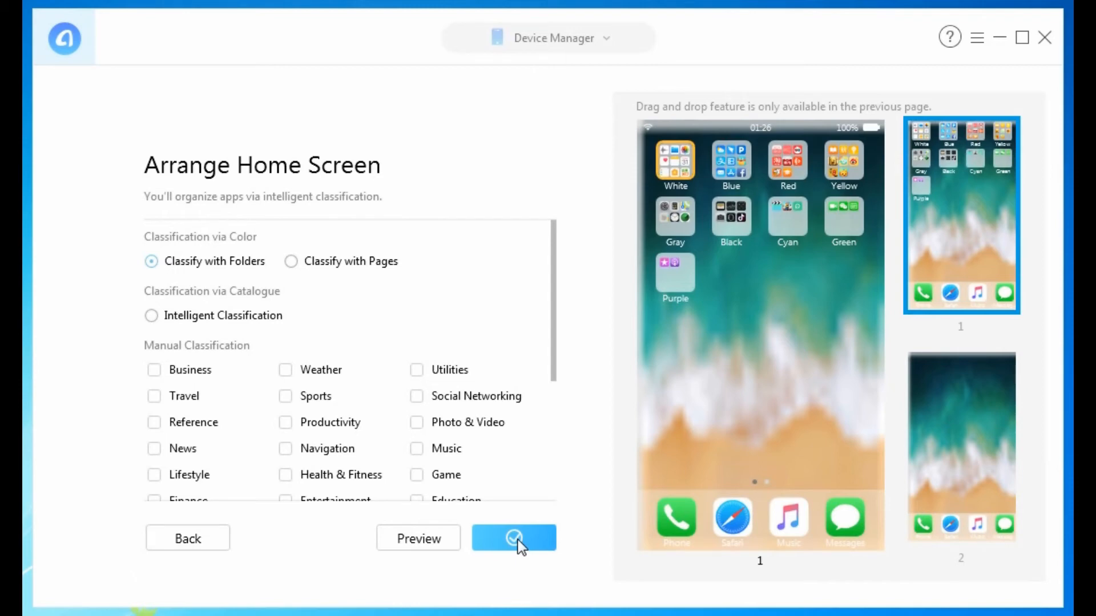
click(513, 538)
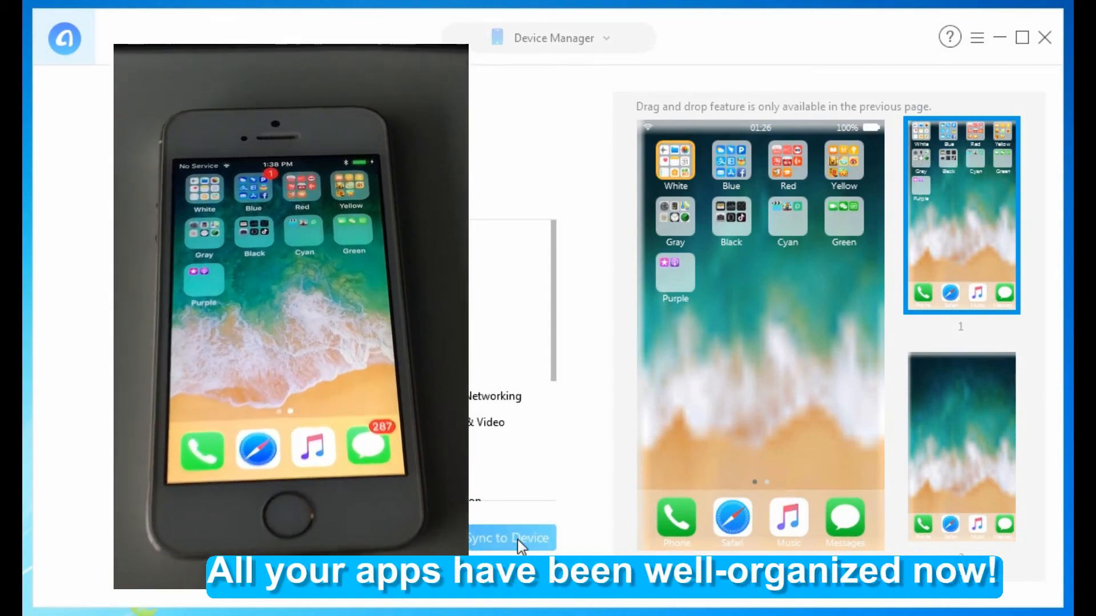